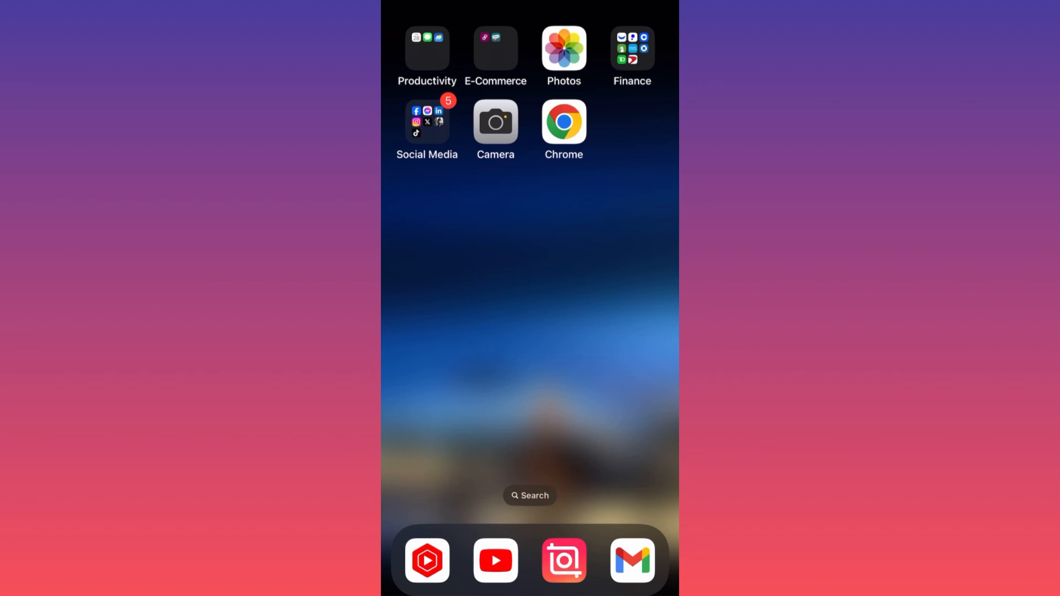
# Launch TikTok from the Social Media folder to reach the For You feed
pyautogui.click(426, 121)
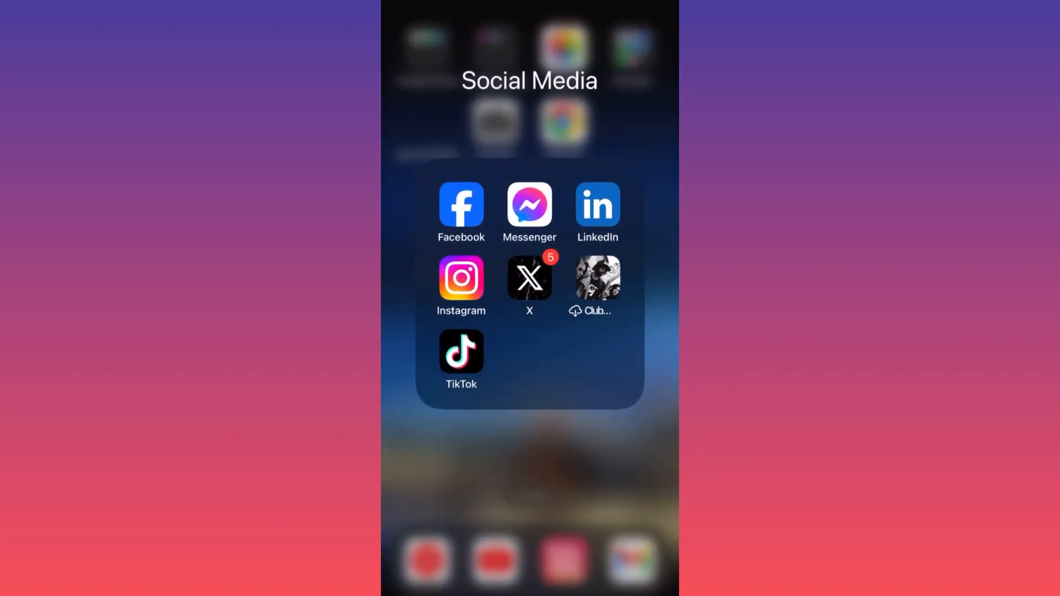
pyautogui.click(462, 350)
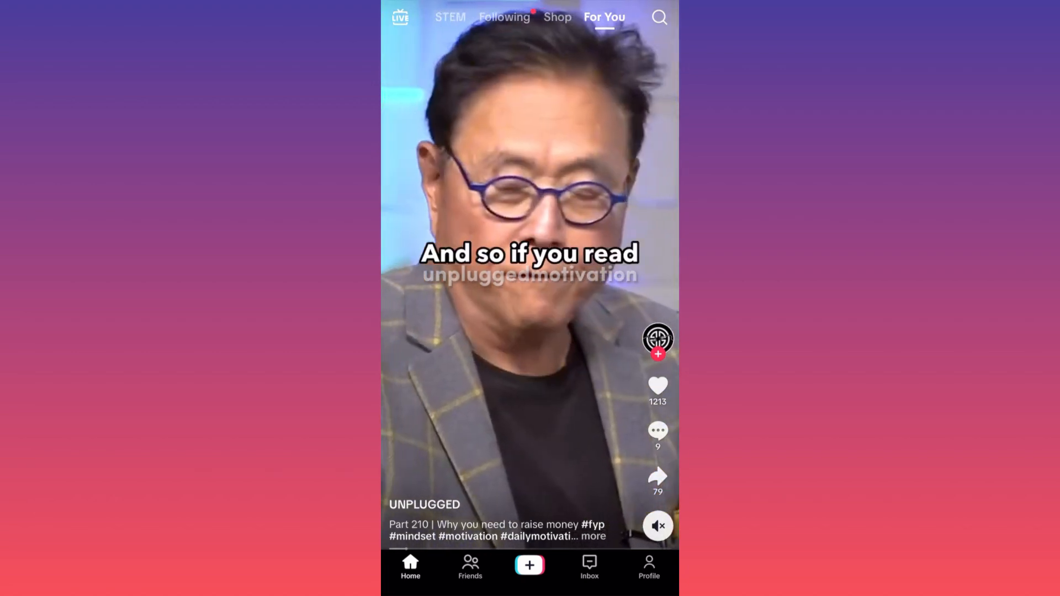
# Navigate from the feed to your profile's Settings and privacy page
pyautogui.click(648, 567)
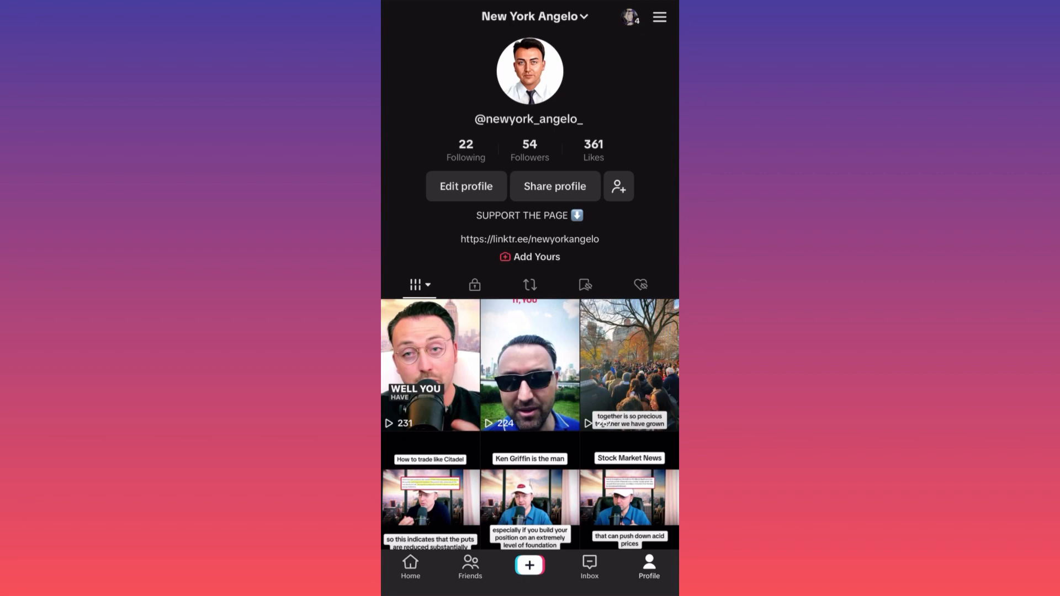
pyautogui.click(658, 16)
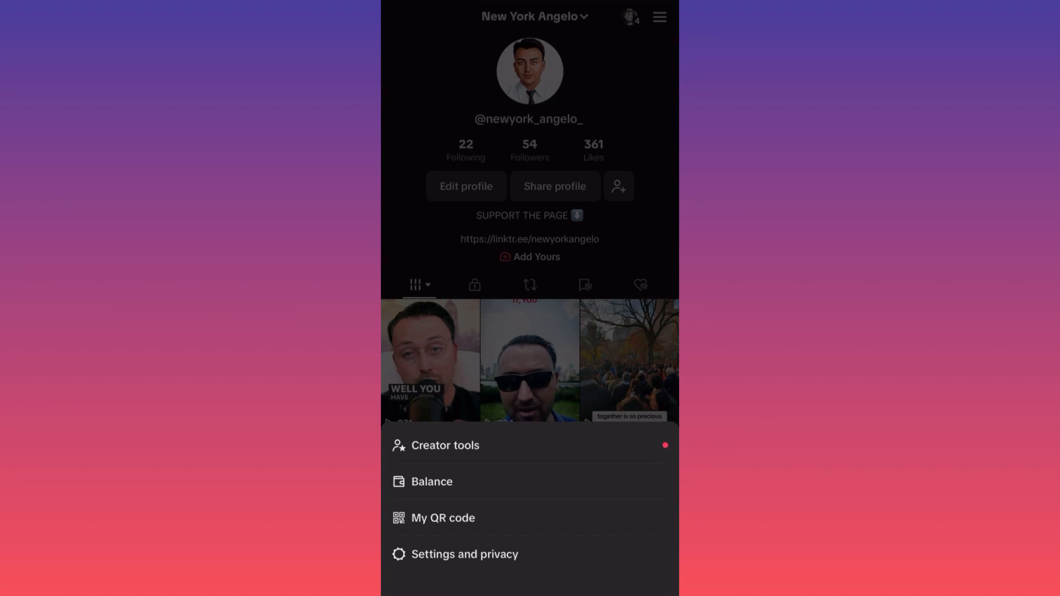
pyautogui.click(464, 554)
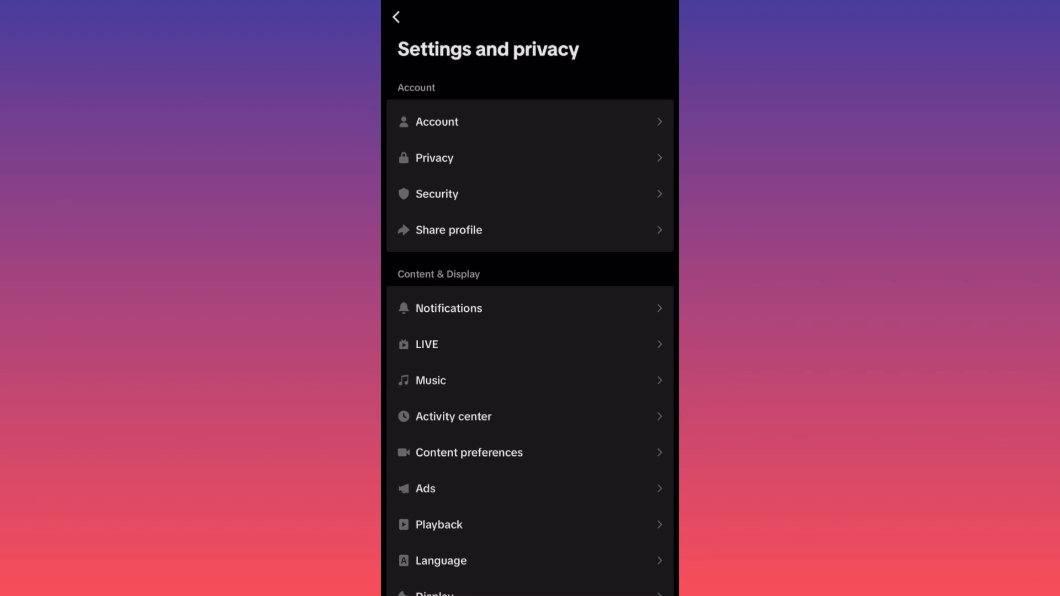
# Reach Delete or deactivate? via Account and Deactivate or delete account
pyautogui.click(437, 122)
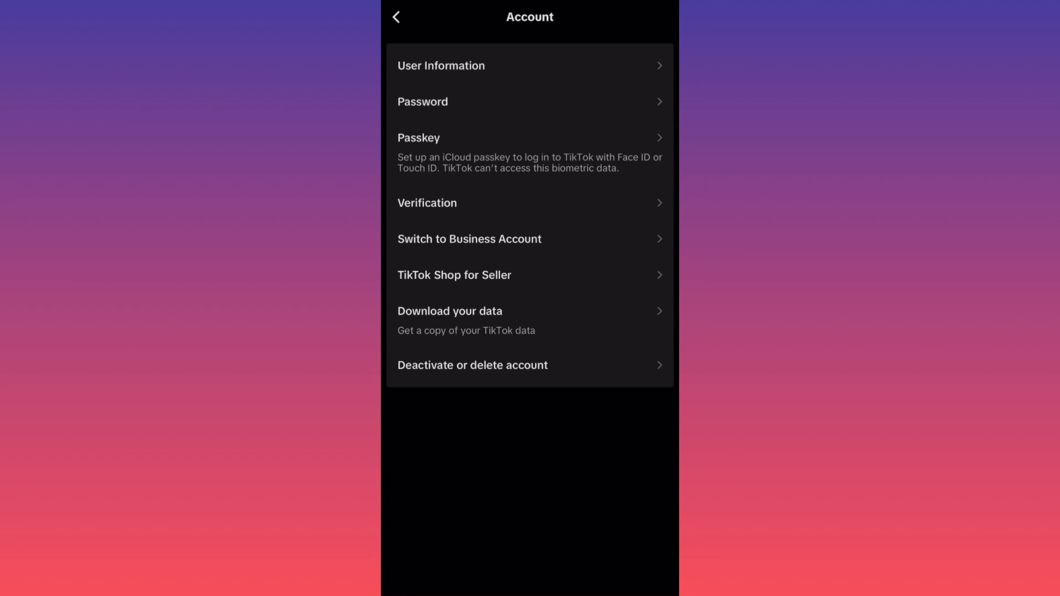
pyautogui.click(471, 366)
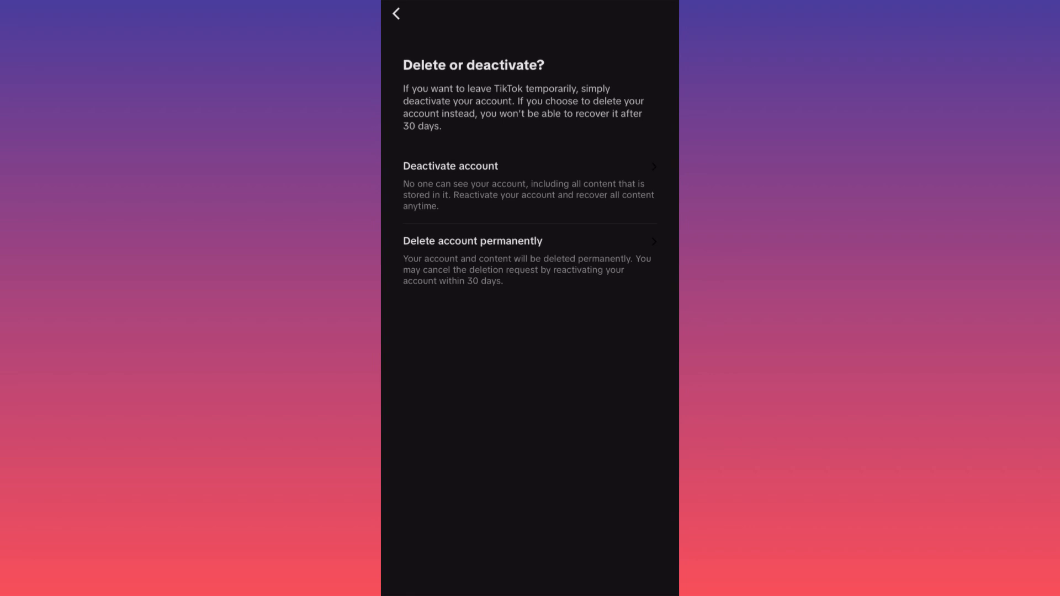